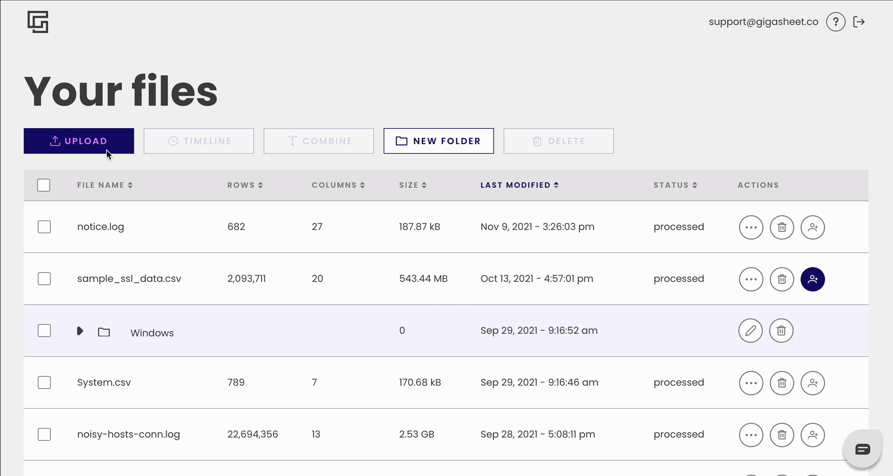
pyautogui.moveTo(78, 140)
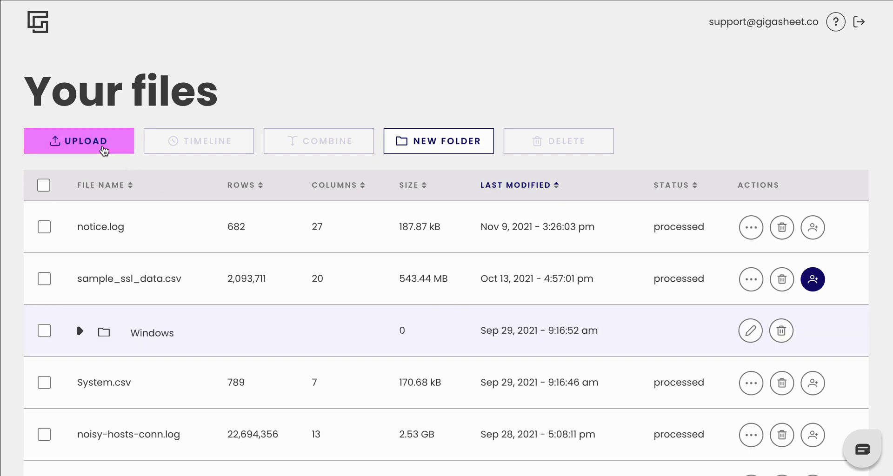
# - Upload Security.evtx from the Data Sharing folder to Gigasheet
pyautogui.click(78, 141)
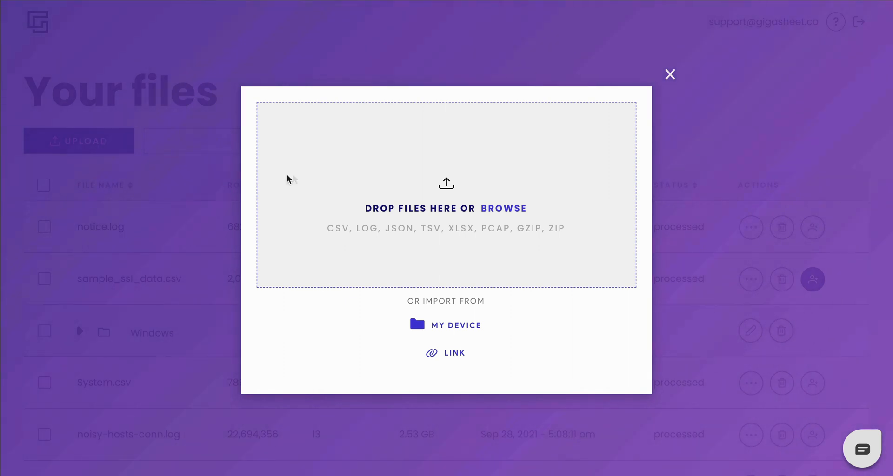
pyautogui.moveTo(404, 181)
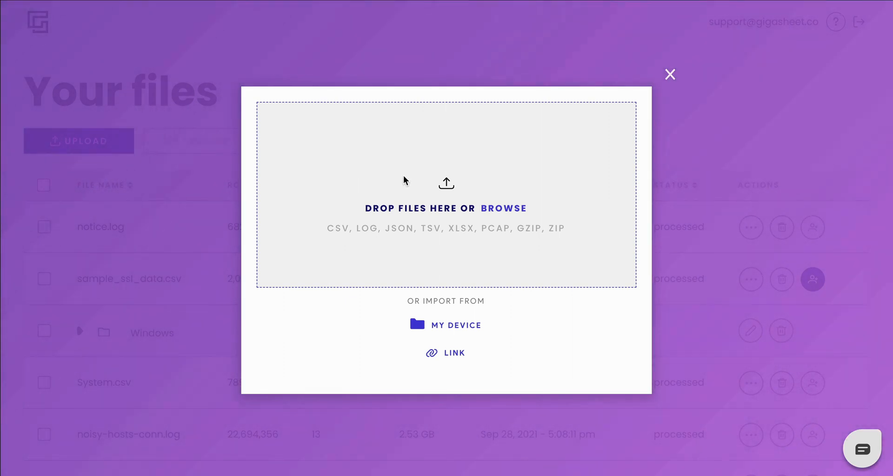
pyautogui.moveTo(503, 209)
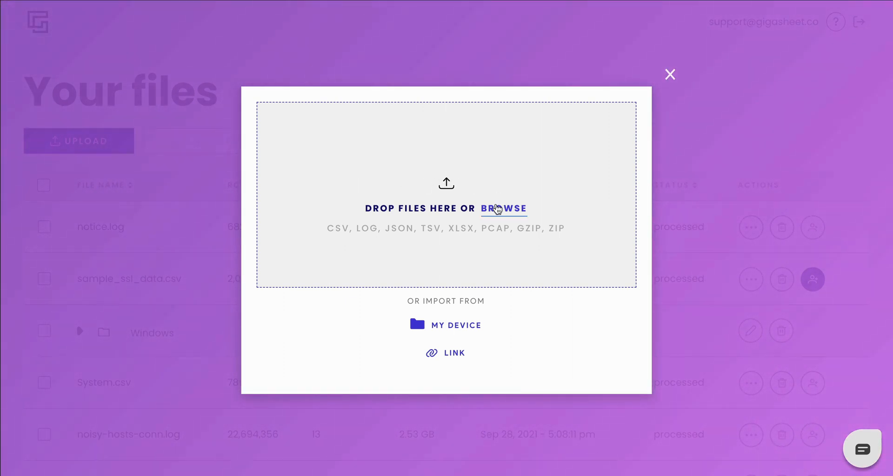
pyautogui.click(503, 209)
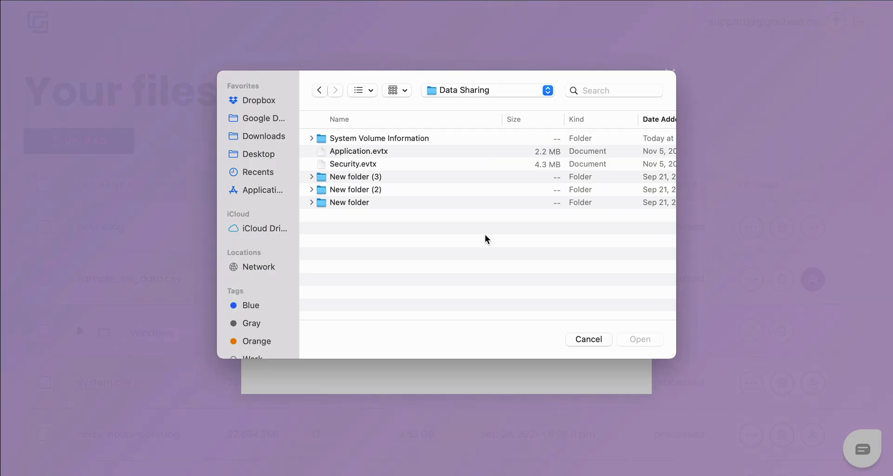
pyautogui.click(353, 164)
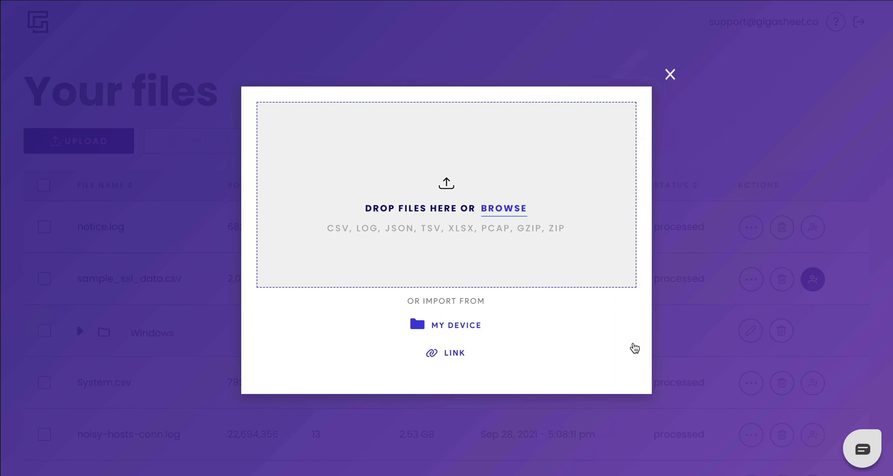
pyautogui.click(670, 75)
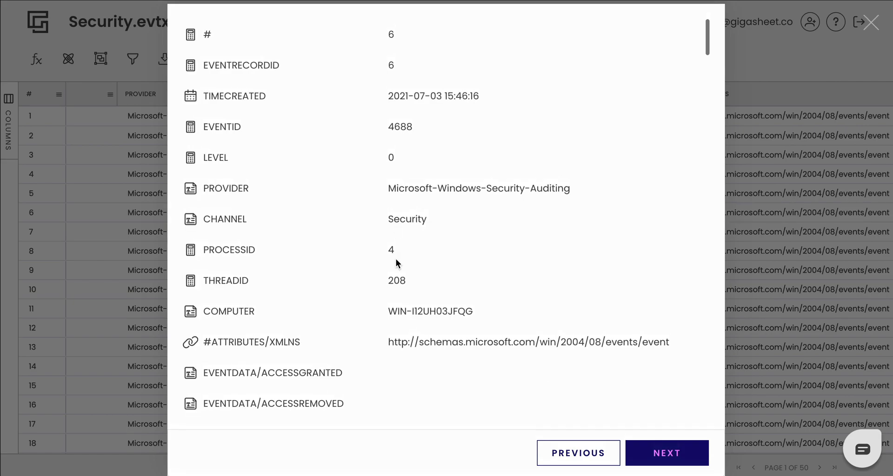
# - Scroll record 6's field list down to the EventData fields such as the setupcl.exe process path
pyautogui.scroll(-3)
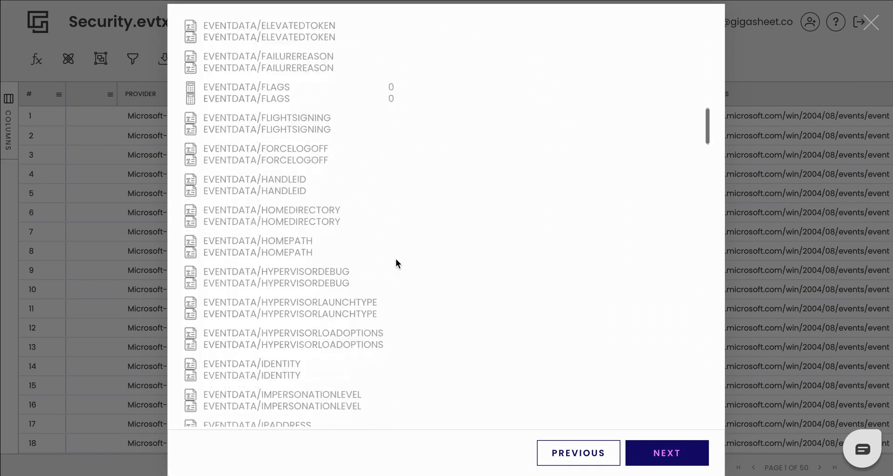
pyautogui.scroll(-3)
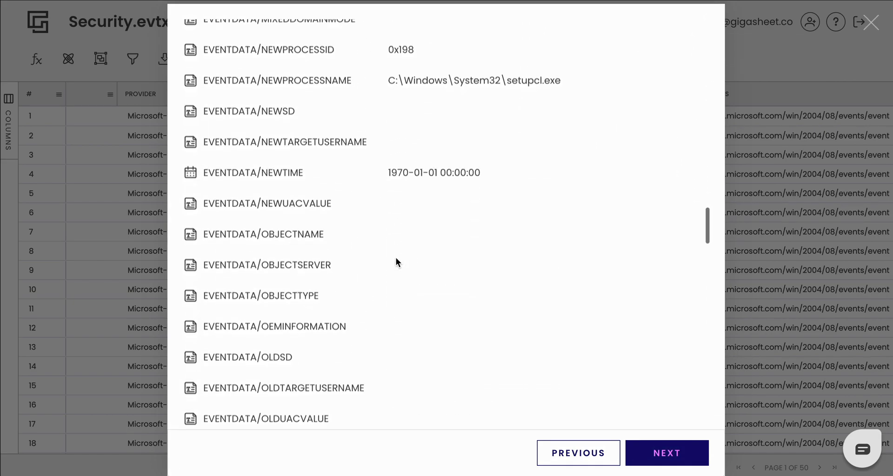
# - Hide the # column so the sheet starts at EventRecordID, keeping Channel and the other columns
pyautogui.click(871, 22)
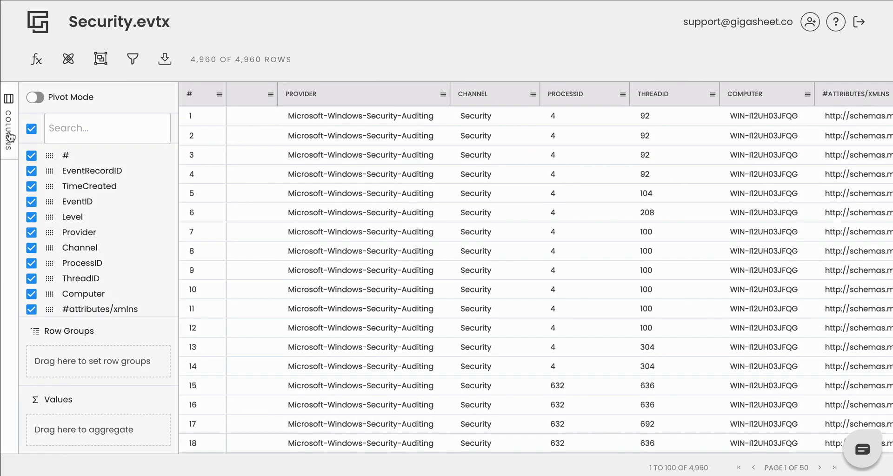
pyautogui.click(32, 129)
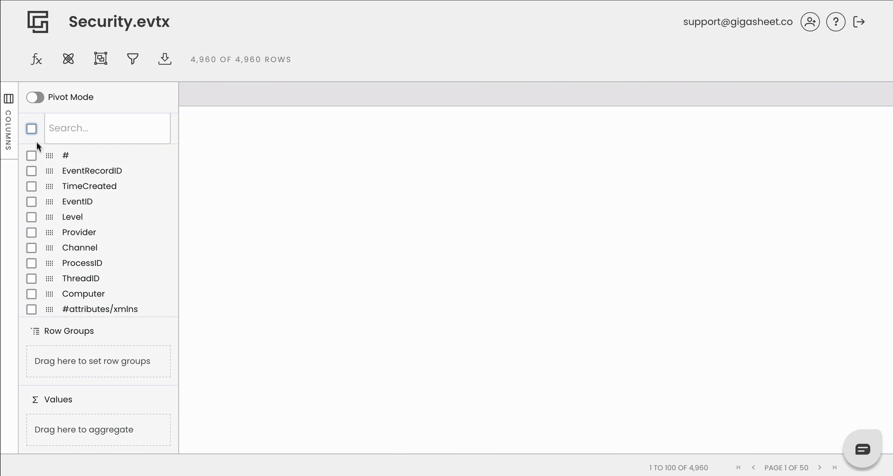
pyautogui.click(31, 171)
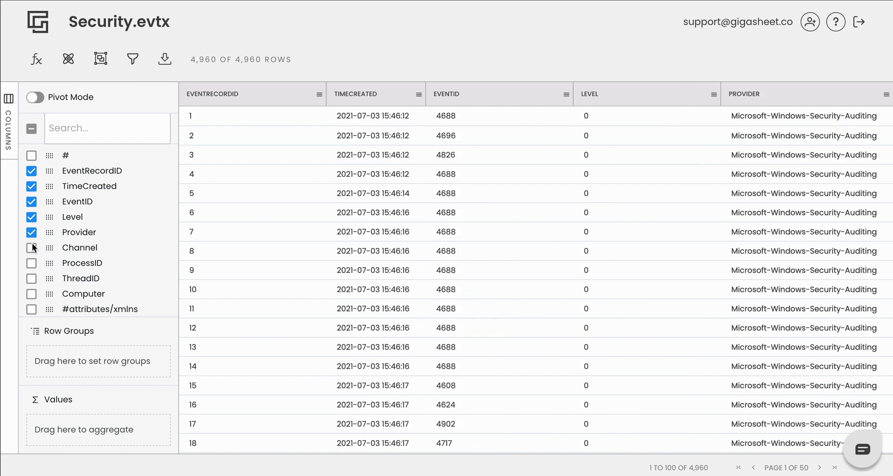
pyautogui.click(32, 248)
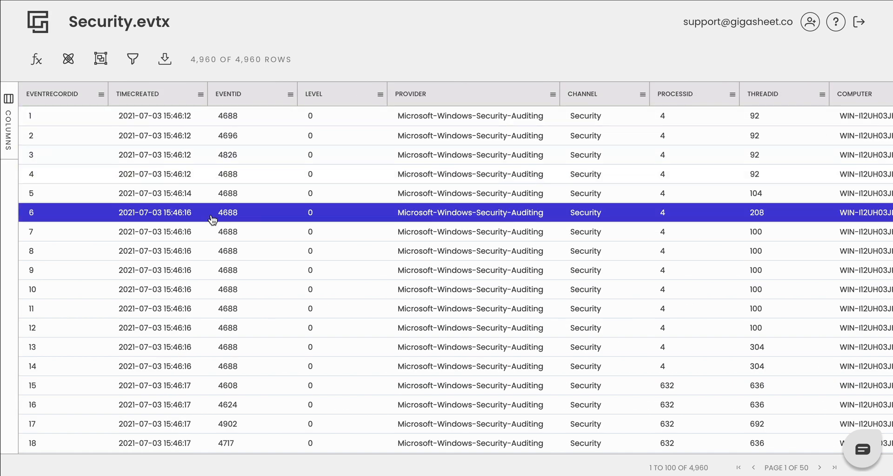
# - Group rows by EventID, expand group 4797 and filter the sheet to its 52 records
pyautogui.click(289, 94)
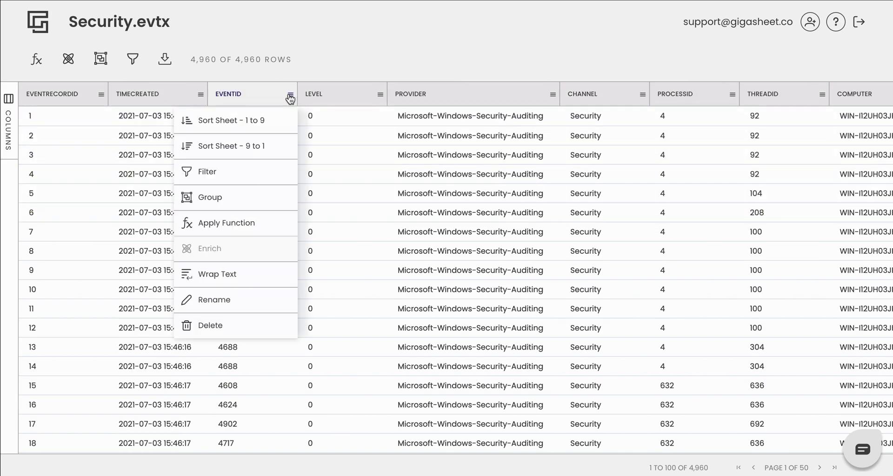
pyautogui.click(209, 197)
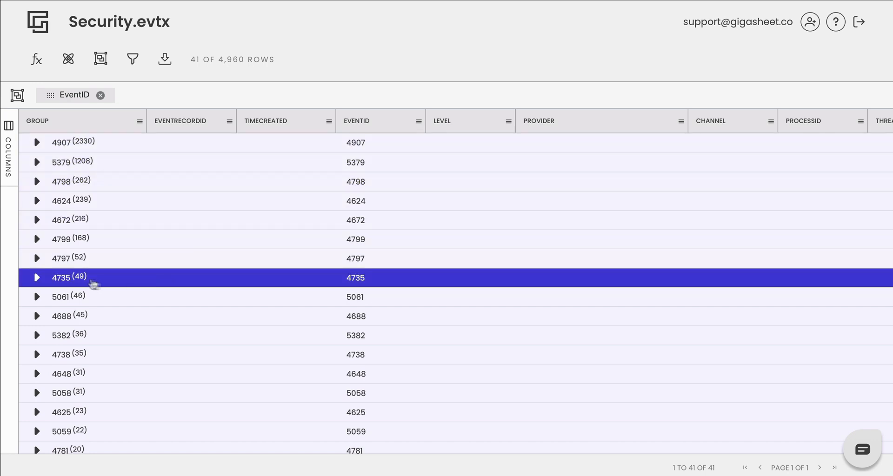
pyautogui.click(36, 258)
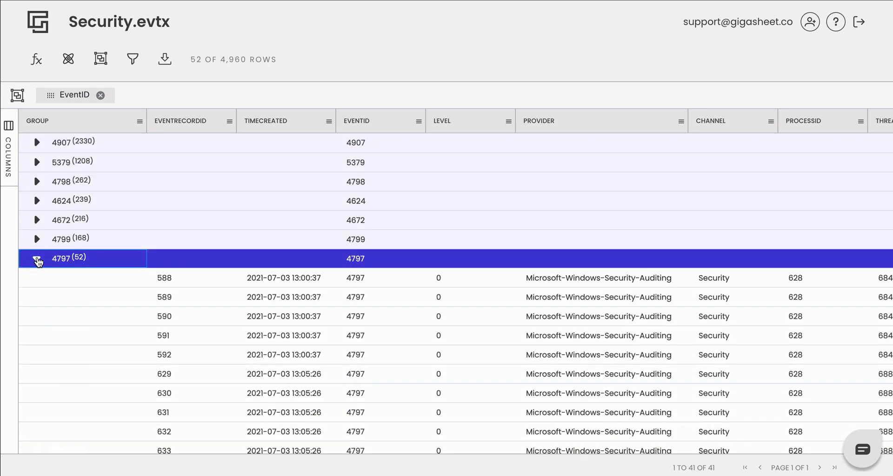
pyautogui.click(37, 257)
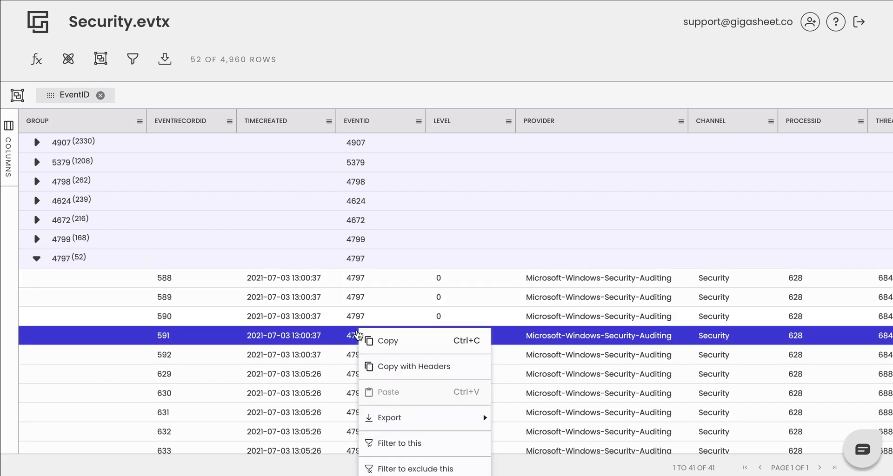
pyautogui.click(399, 443)
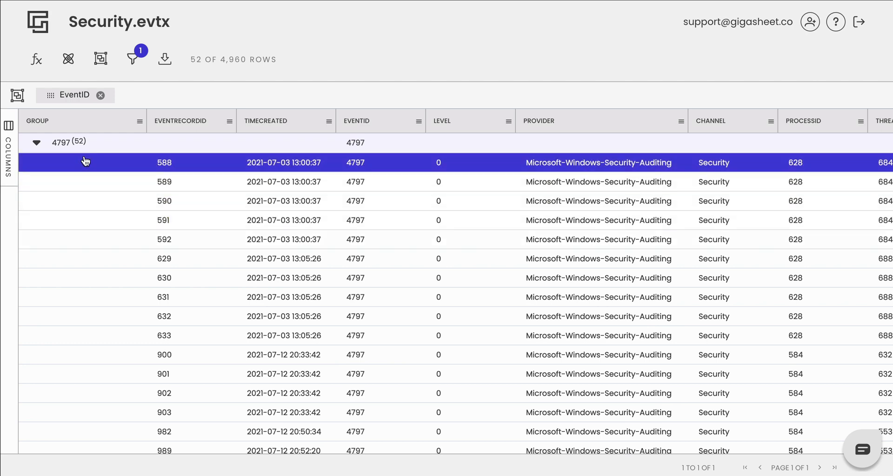
# - Review the EventID Equals 4797 filter condition in the filter builder
pyautogui.click(134, 58)
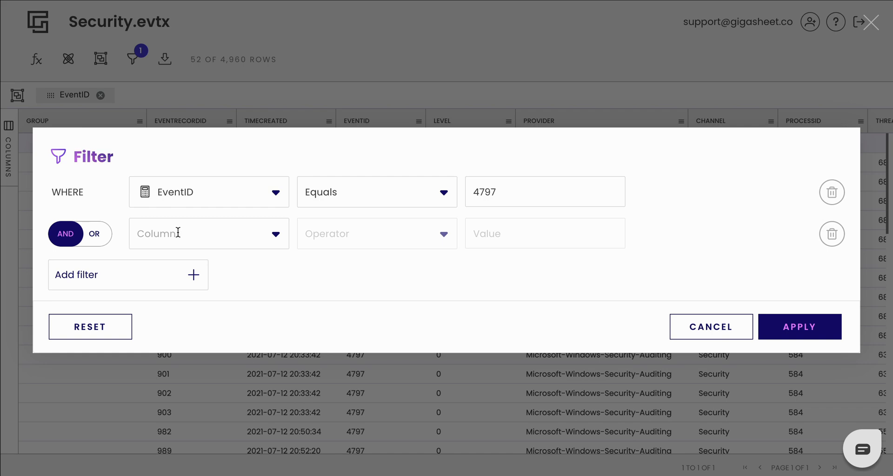
pyautogui.moveTo(90, 327)
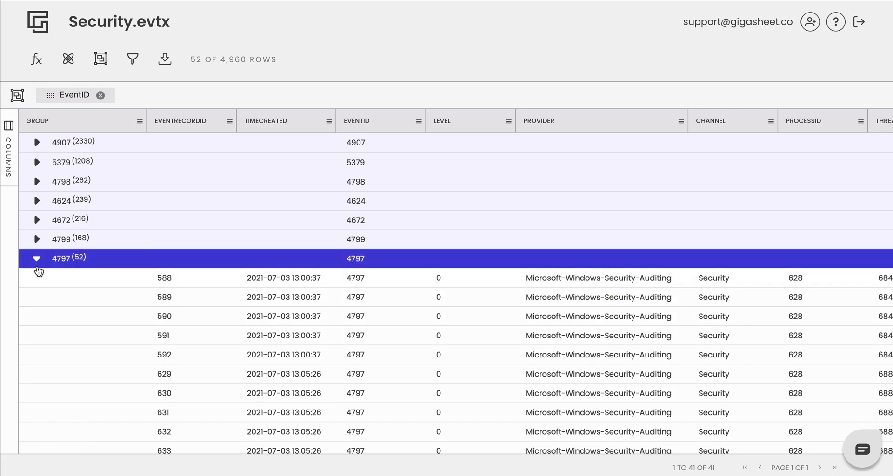
# - Collapse group 4797, expand group 4907 with 2,330 records and highlight record 472
pyautogui.click(36, 257)
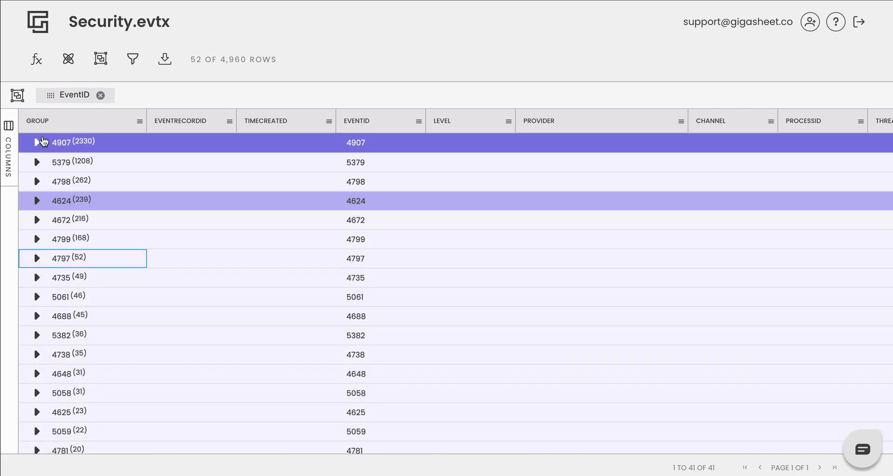
pyautogui.click(37, 142)
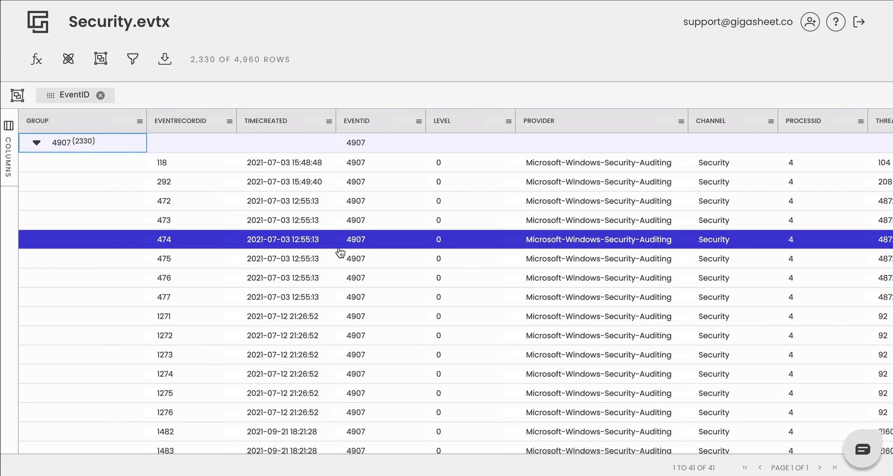
pyautogui.click(164, 201)
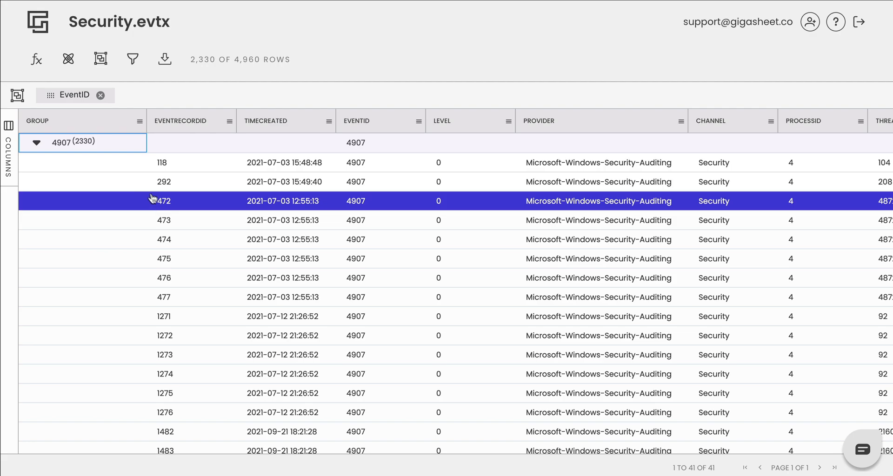